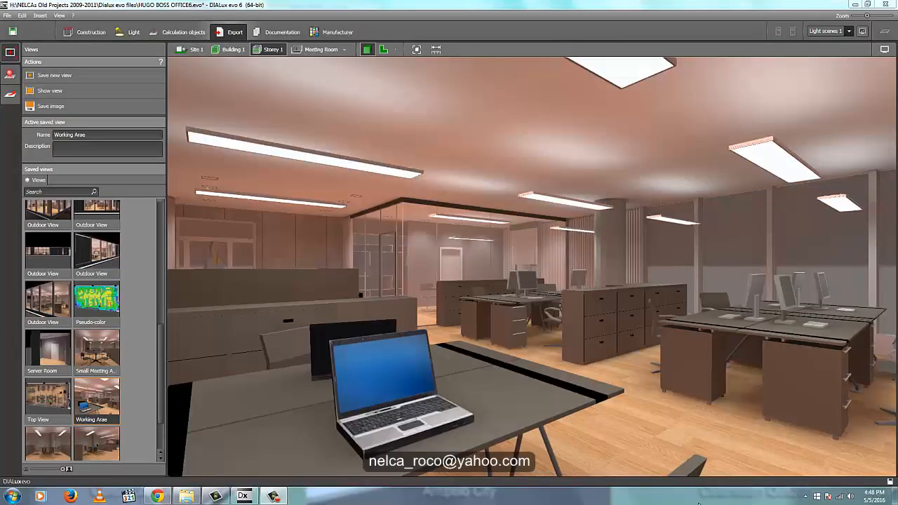
mouse_move(653, 317)
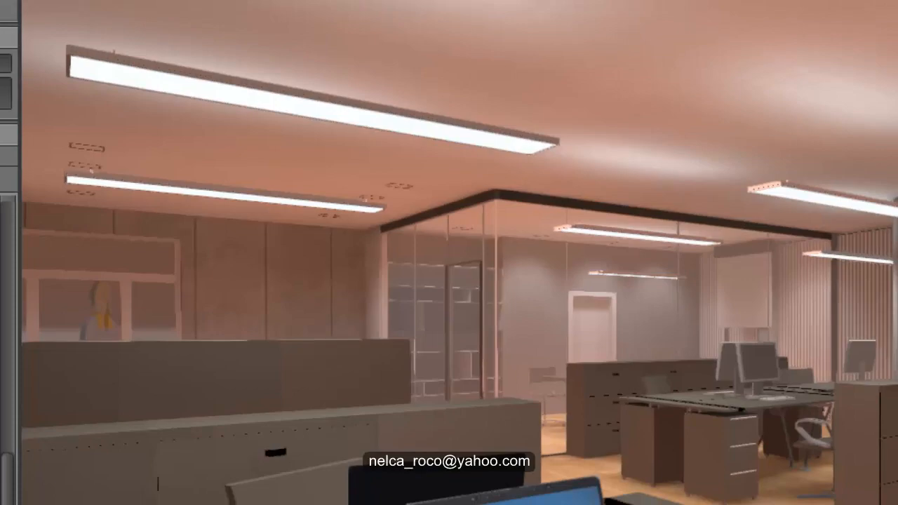
Show the storey's room list from the breadcrumb bar.
click(345, 49)
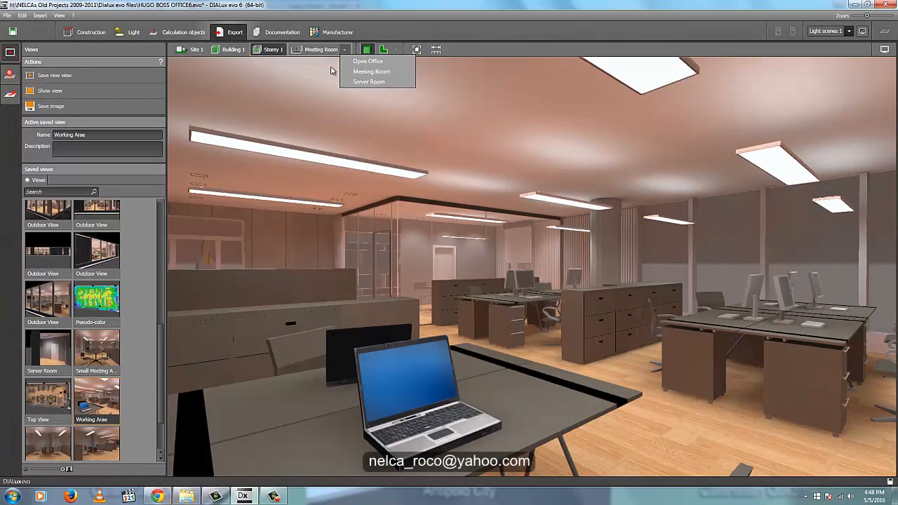
mouse_move(415, 49)
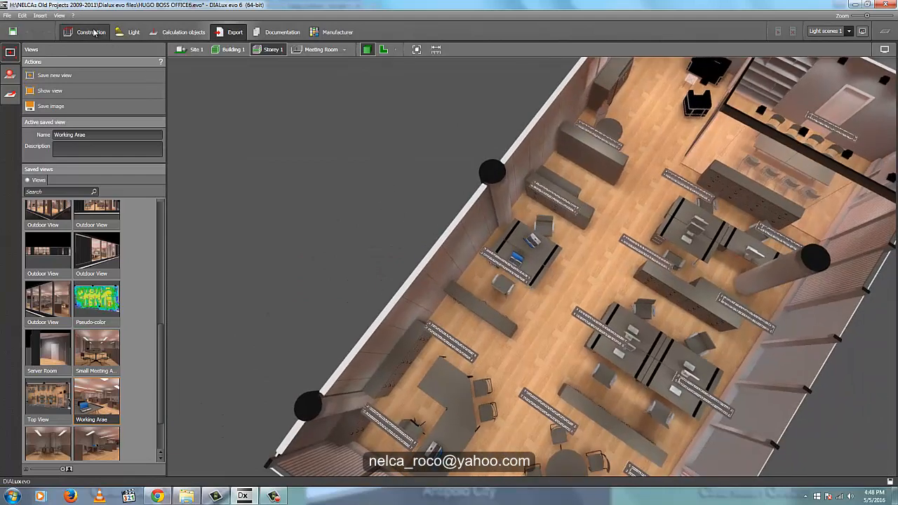
Switch to Construction and select the Server Room from the storey's room list.
click(90, 30)
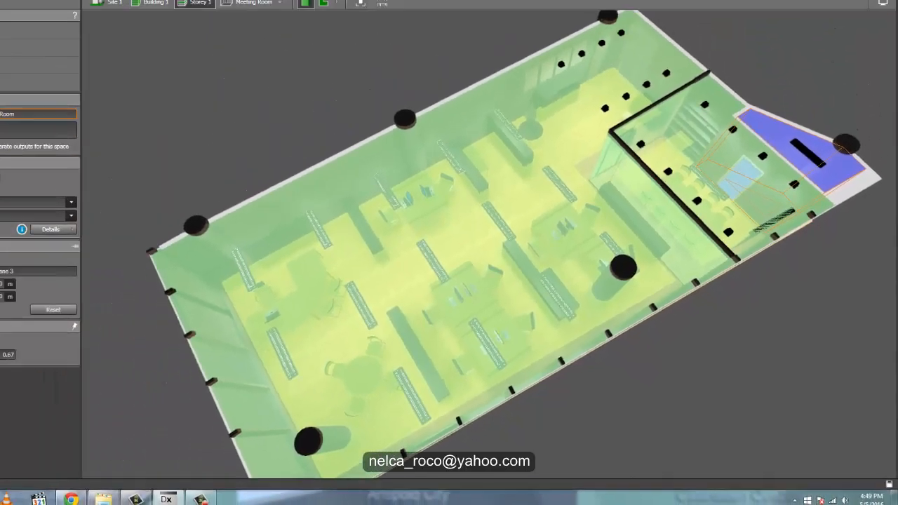
click(331, 119)
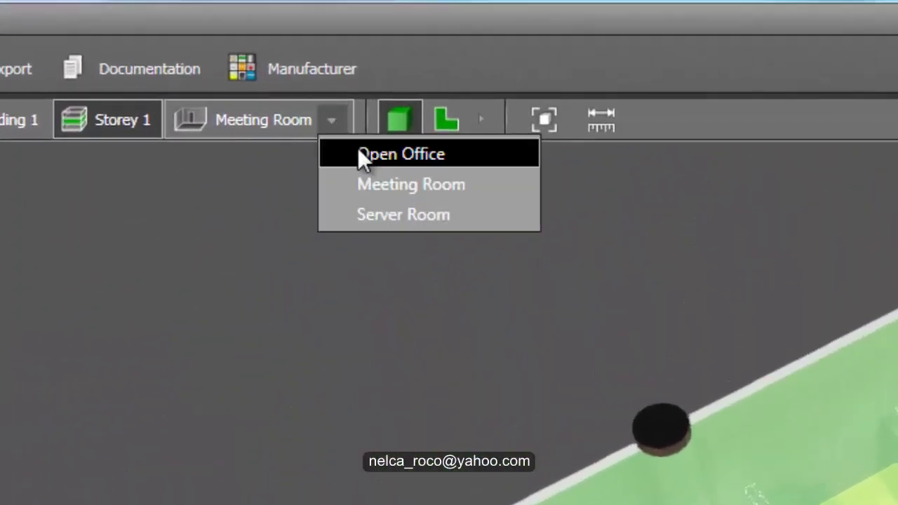
mouse_move(364, 208)
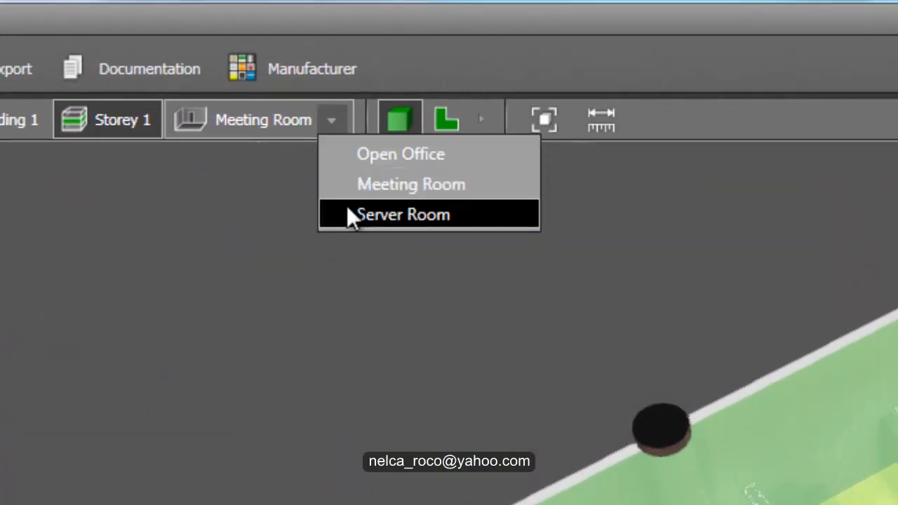
mouse_move(205, 387)
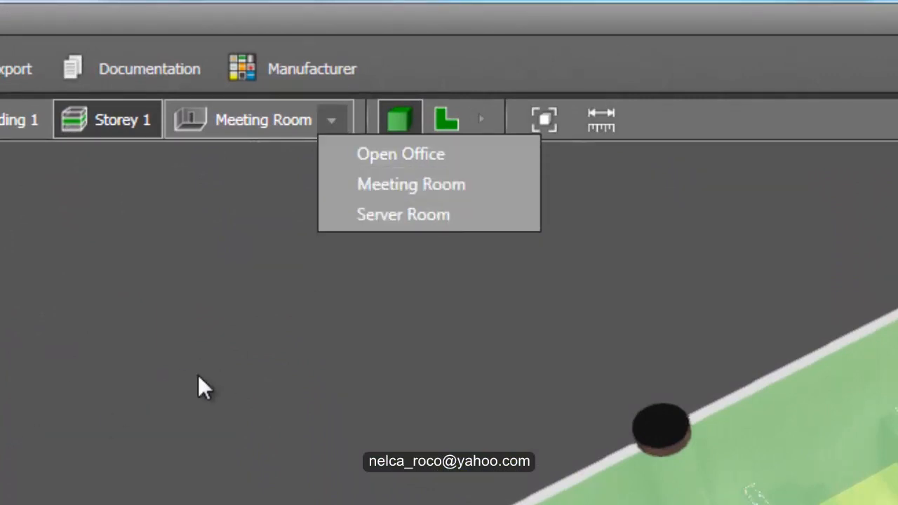
click(402, 213)
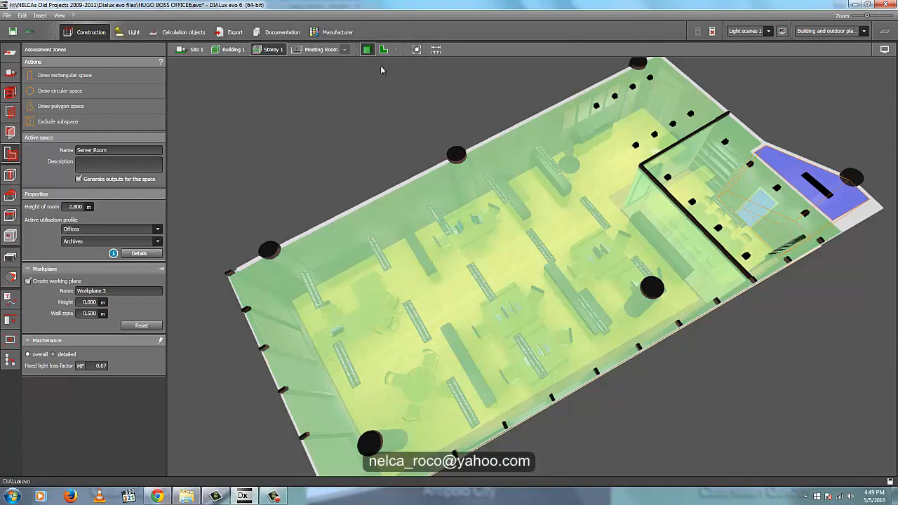
Rename the Server Room space to 'Room for Server' in the Active space panel.
click(384, 49)
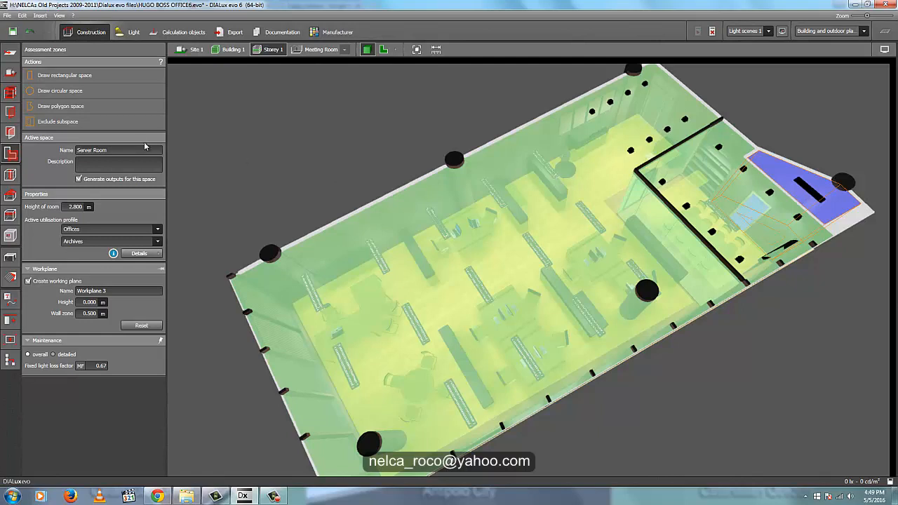
triple_click(118, 148)
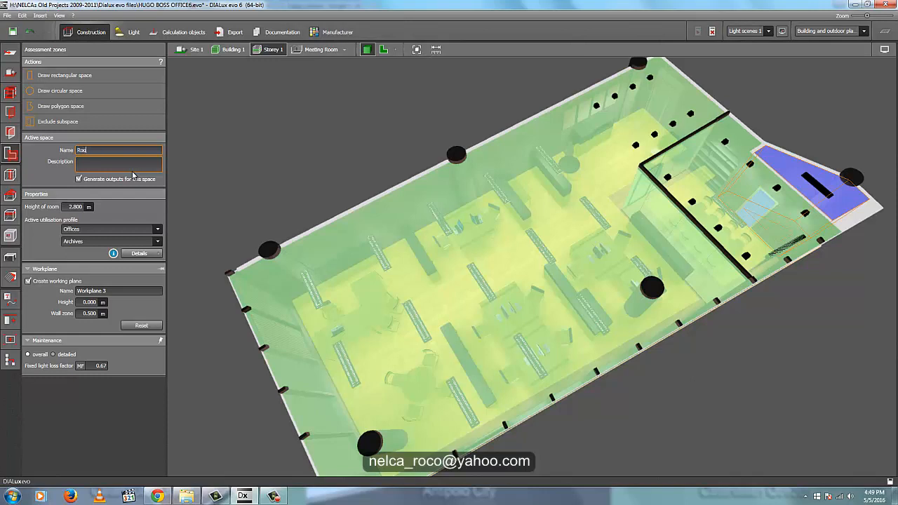
text(Room for)
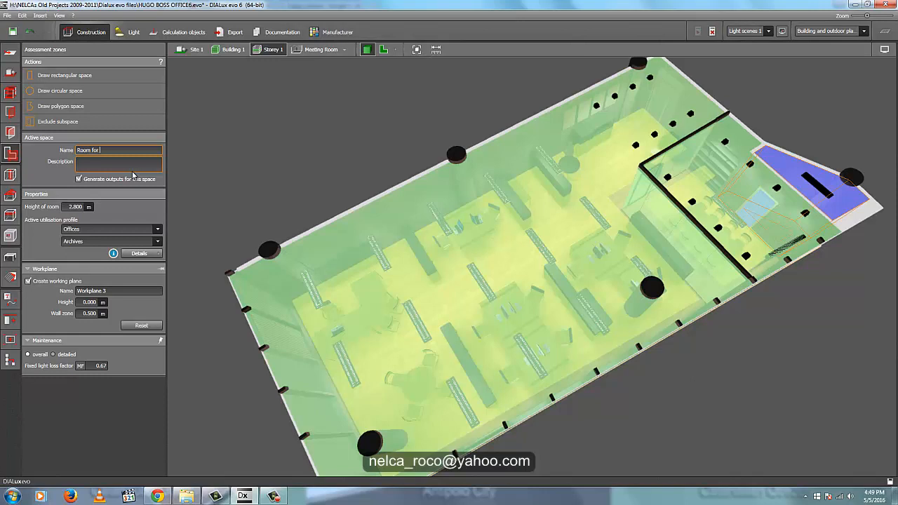
text(Server)
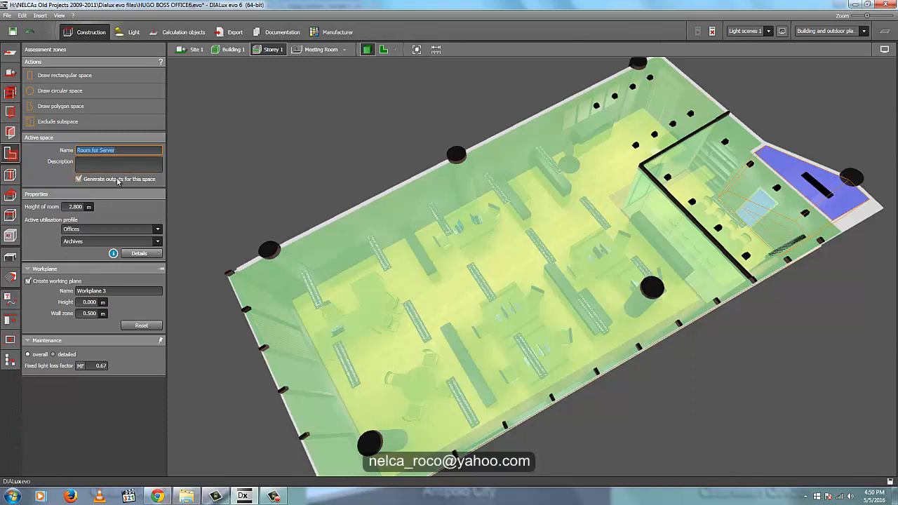
click(118, 164)
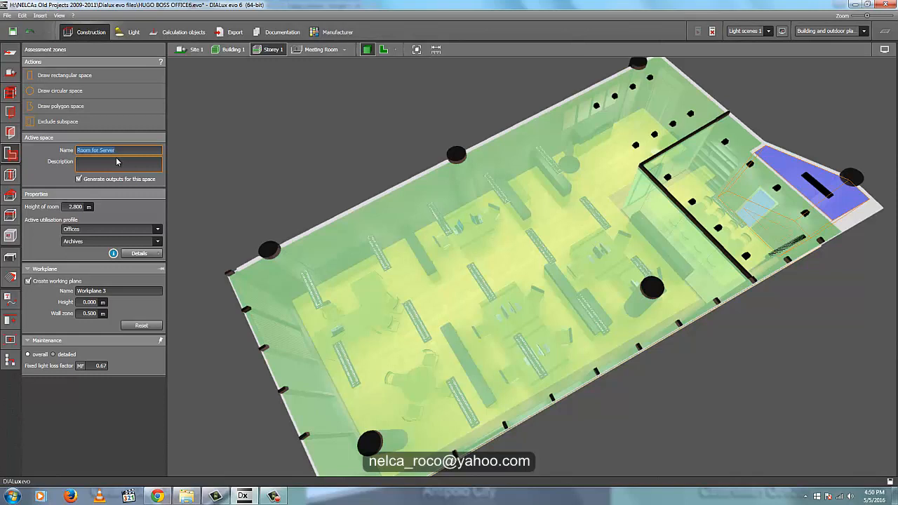
mouse_move(132, 176)
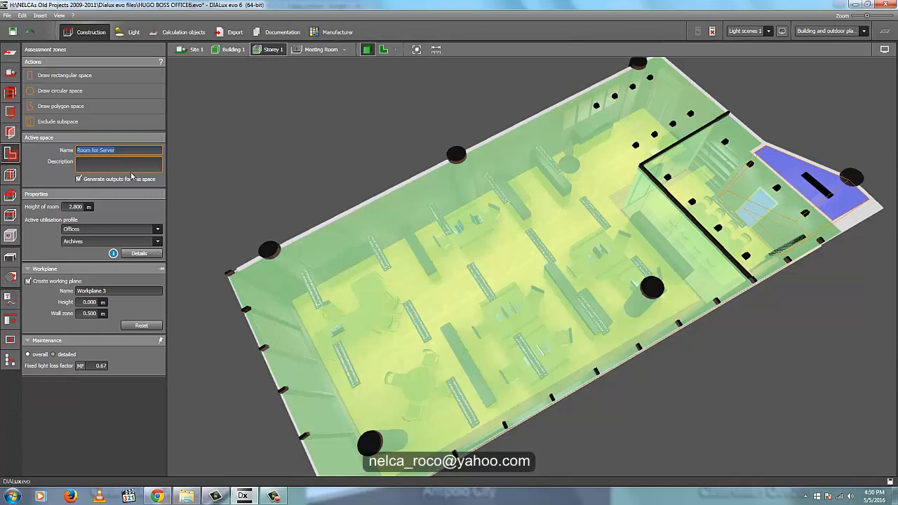
mouse_move(258, 196)
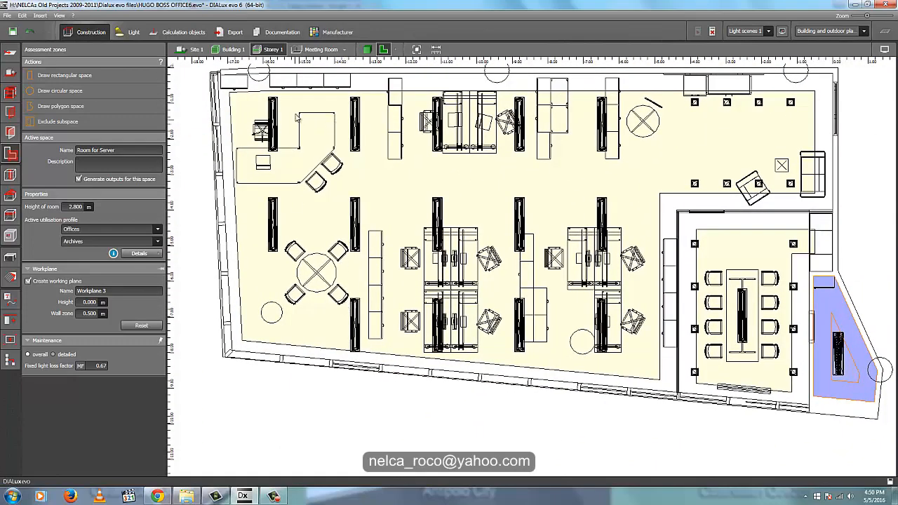
mouse_move(308, 233)
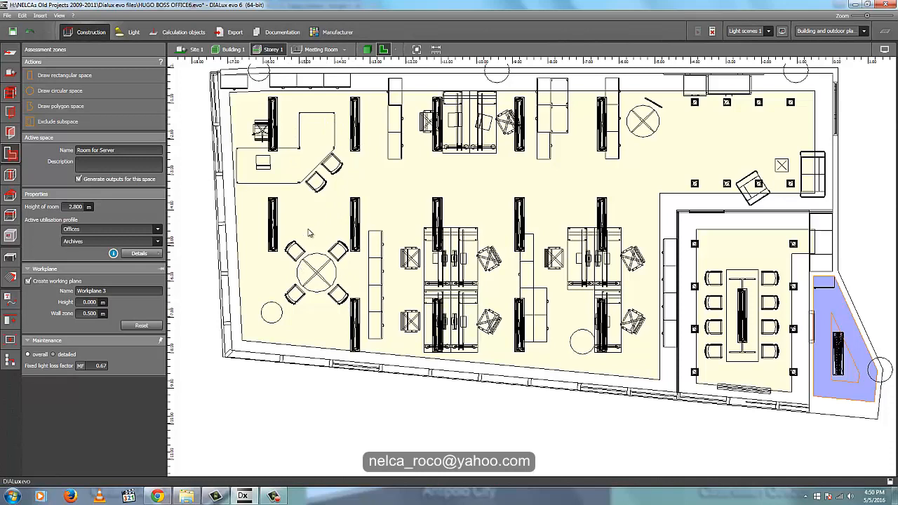
mouse_move(564, 181)
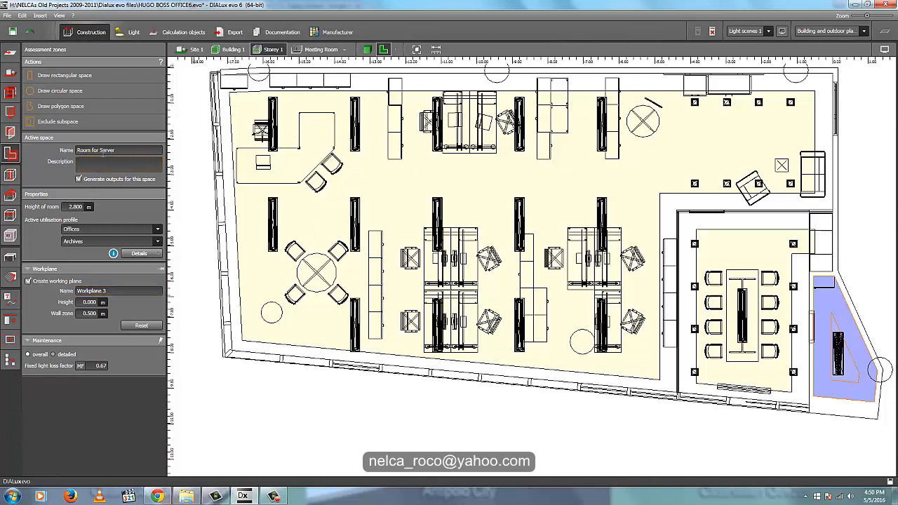
Rename the Room for Server work plane, then inspect the Open Office space and clear the selection.
triple_click(118, 150)
text(S)
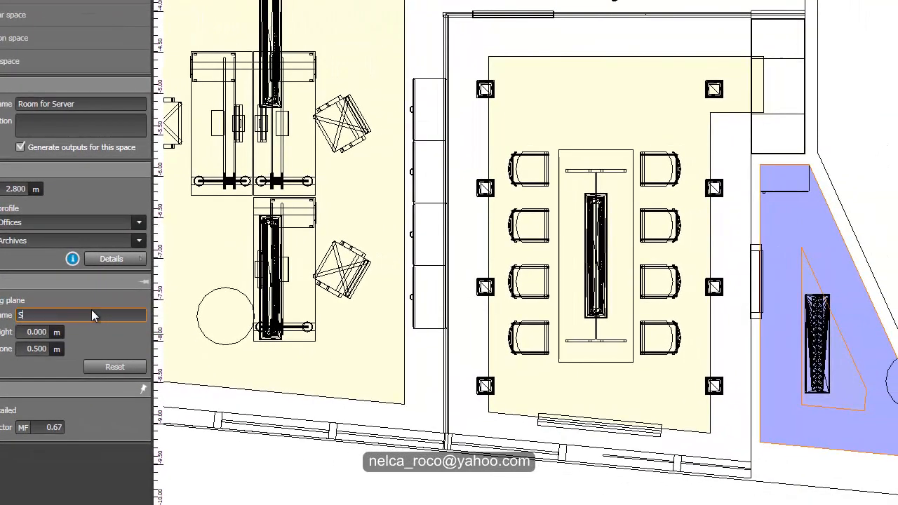
text(erver R)
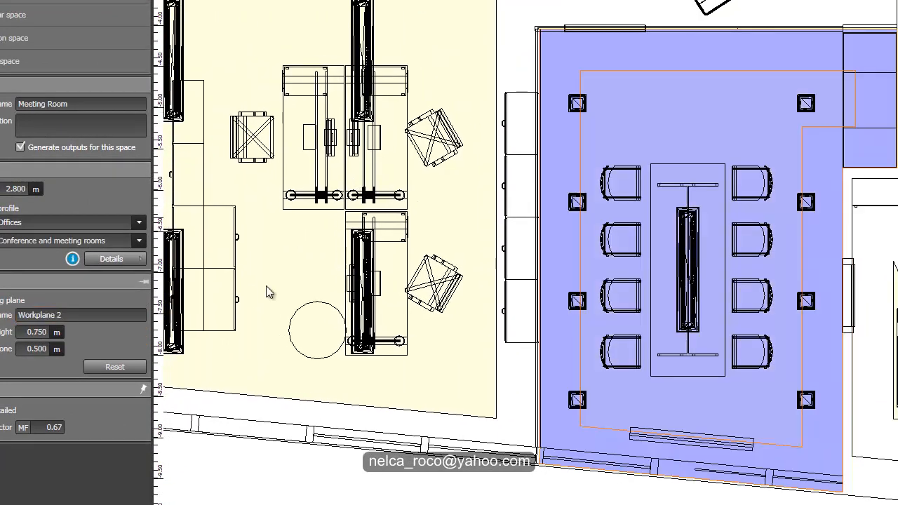
click(82, 104)
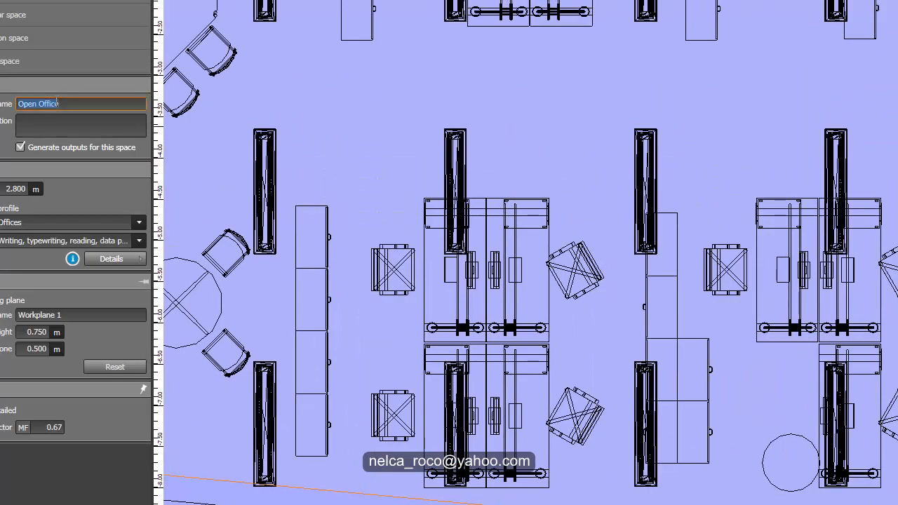
click(82, 314)
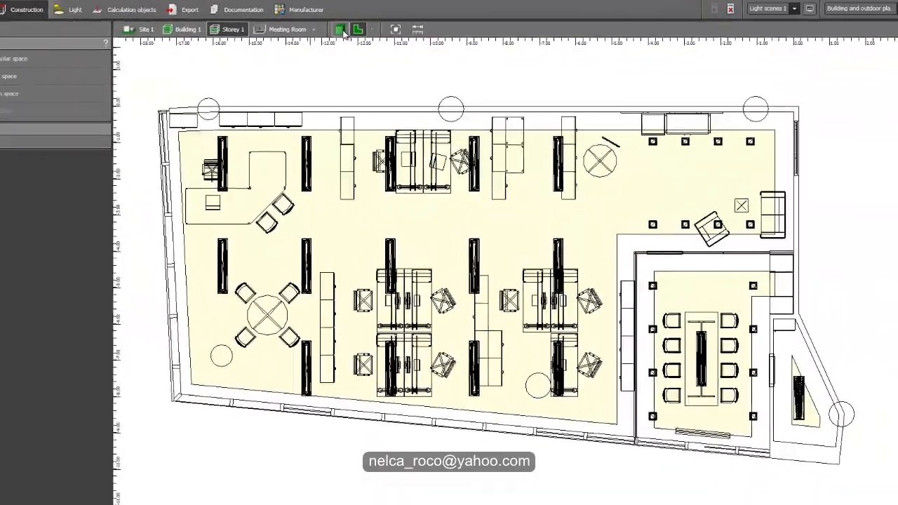
Show the documentation outputs tree listing report pages for each space.
click(340, 28)
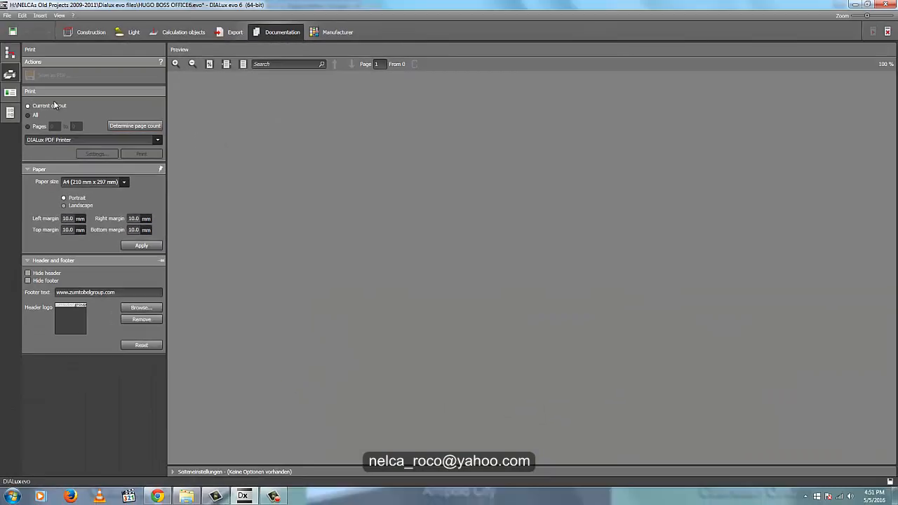
click(10, 92)
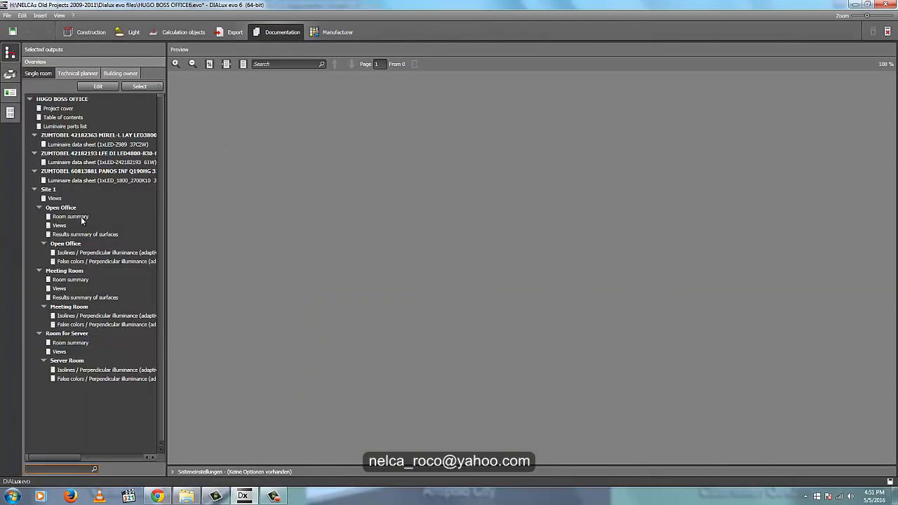
mouse_move(70, 370)
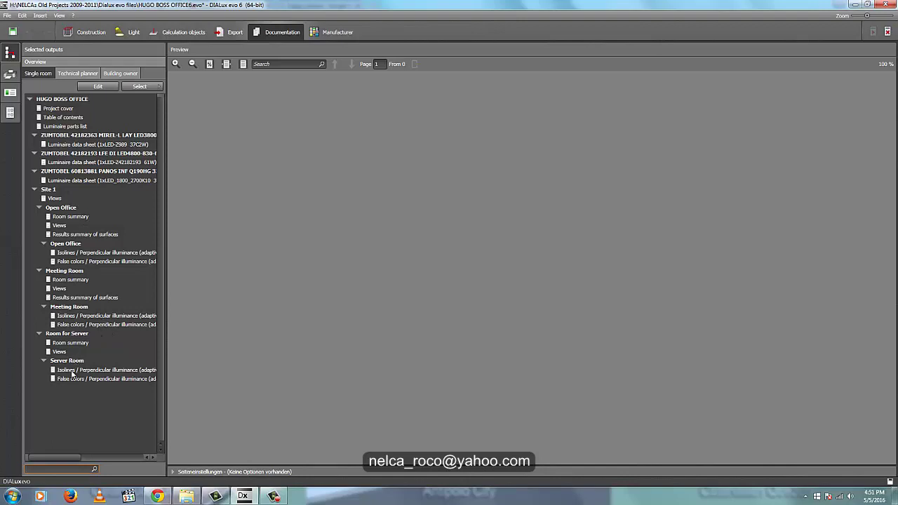
mouse_move(78, 367)
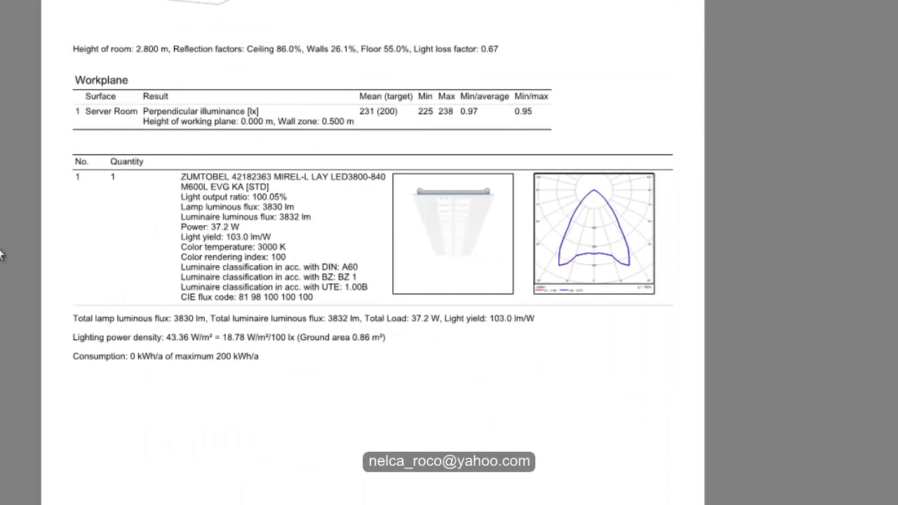
Scroll through the Room for Server report page with its workplane results.
scroll(up, 3)
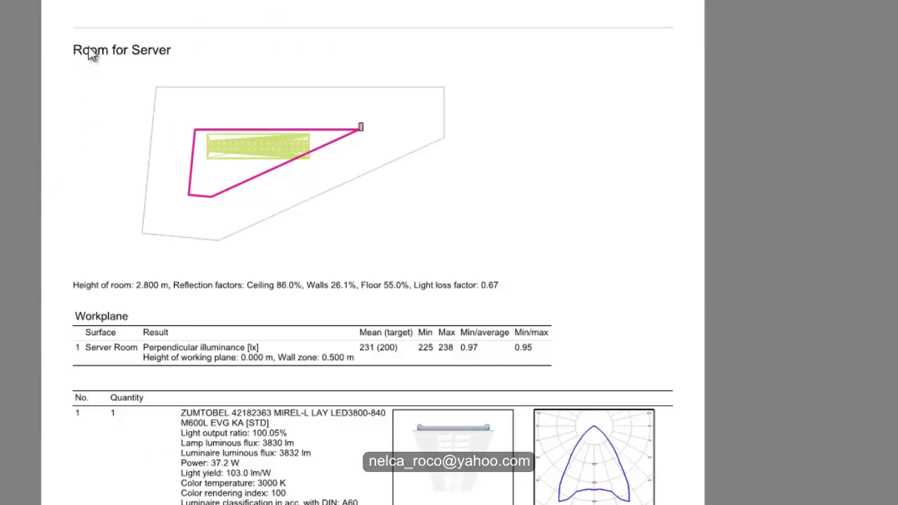
mouse_move(180, 284)
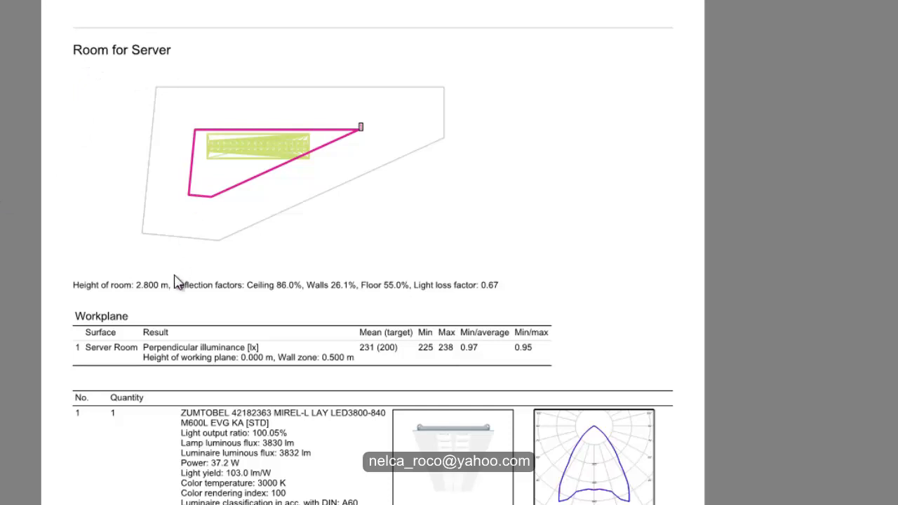
scroll(down, 3)
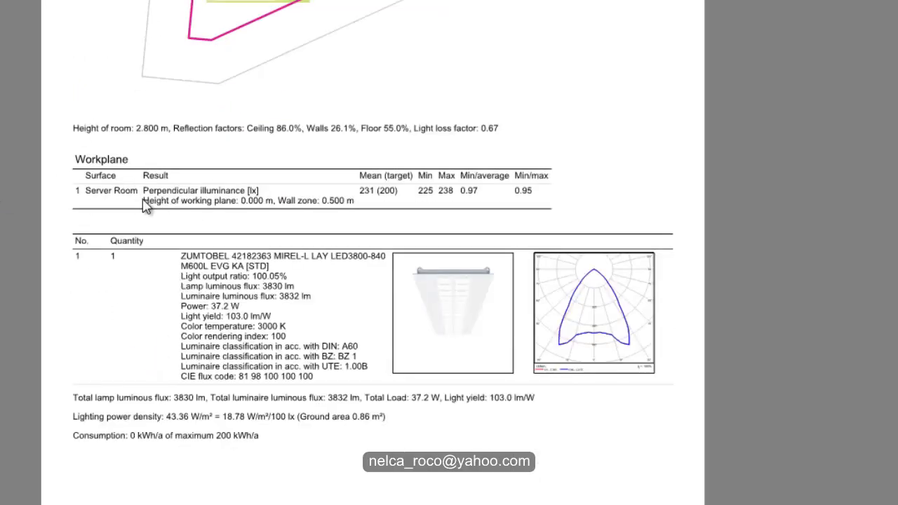
mouse_move(113, 202)
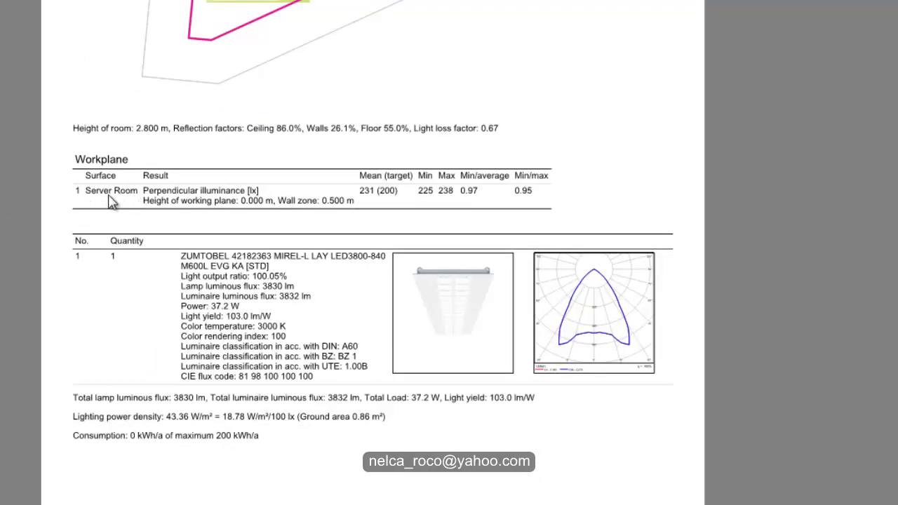
mouse_move(118, 213)
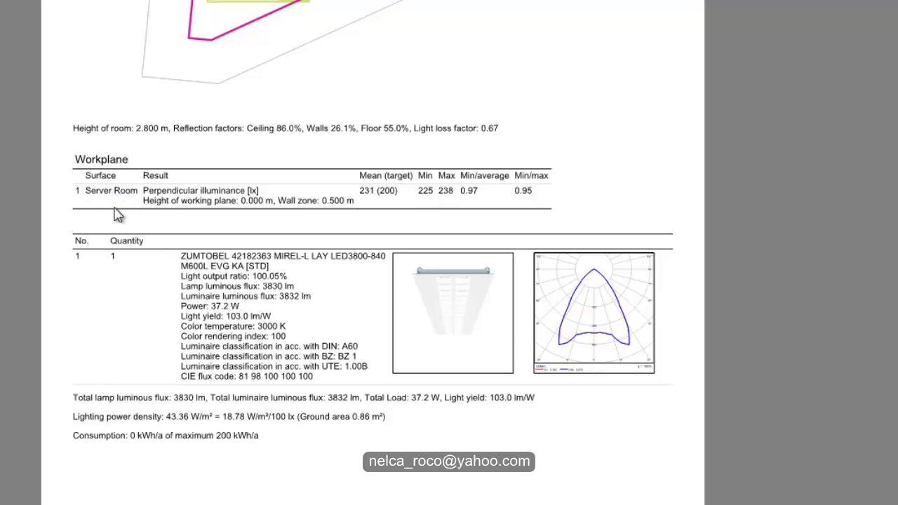
mouse_move(90, 196)
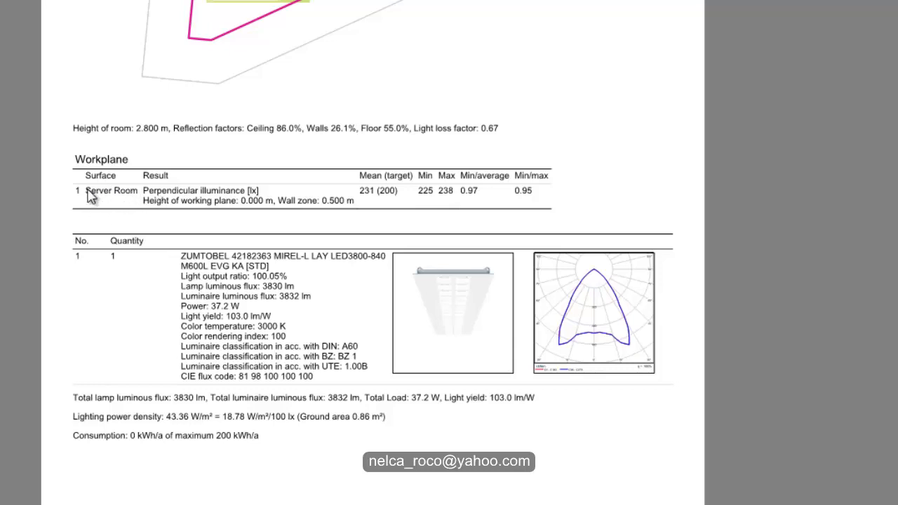
mouse_move(124, 199)
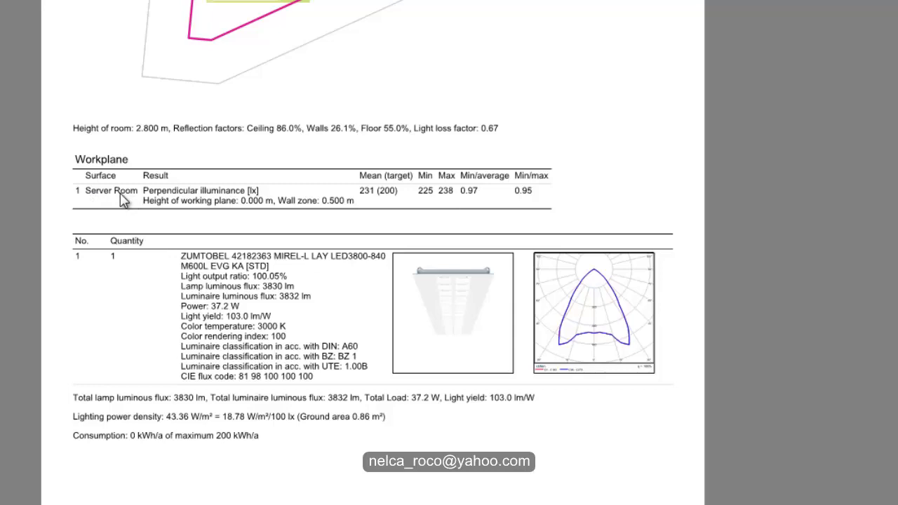
mouse_move(97, 202)
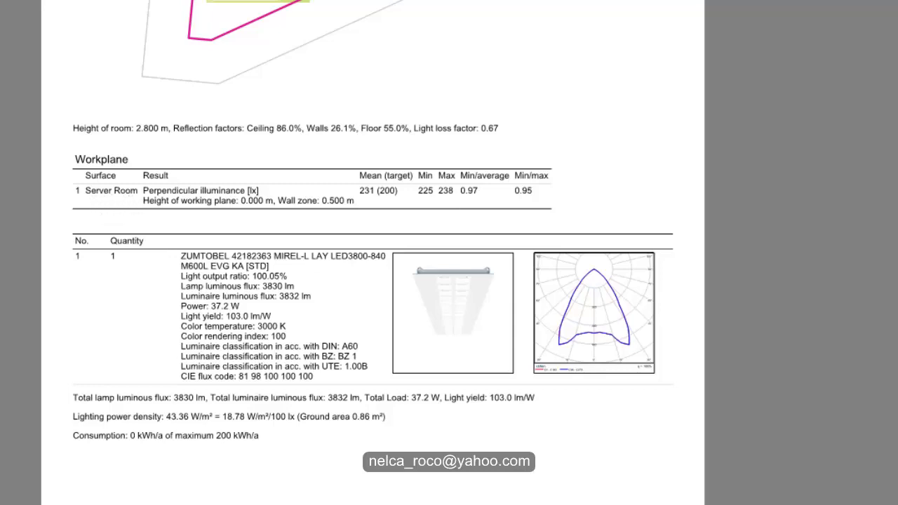
scroll(down, 3)
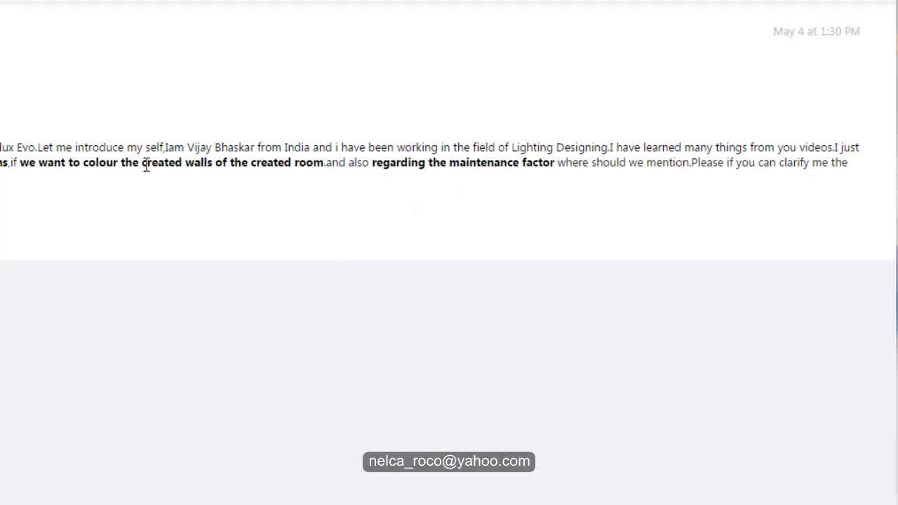
mouse_move(418, 191)
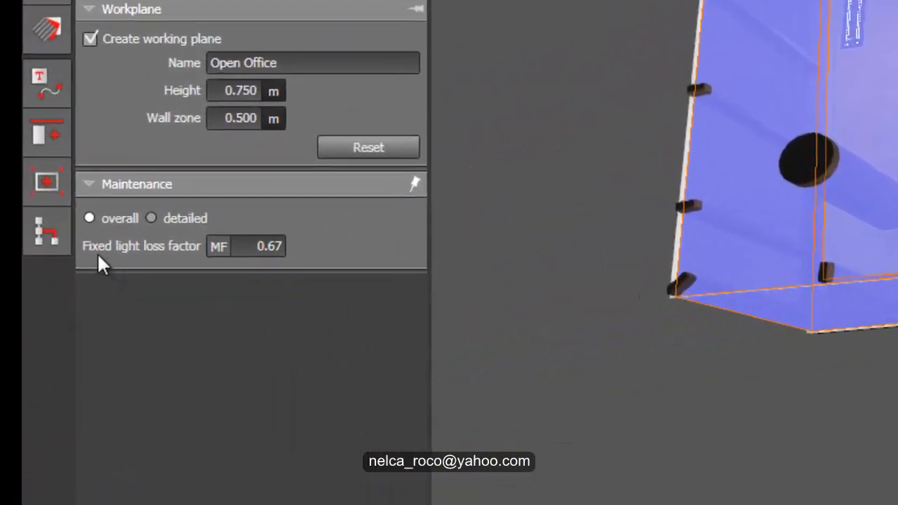
Edit the Meeting Room's maintenance light loss factor and accept discarding calculation results.
click(264, 246)
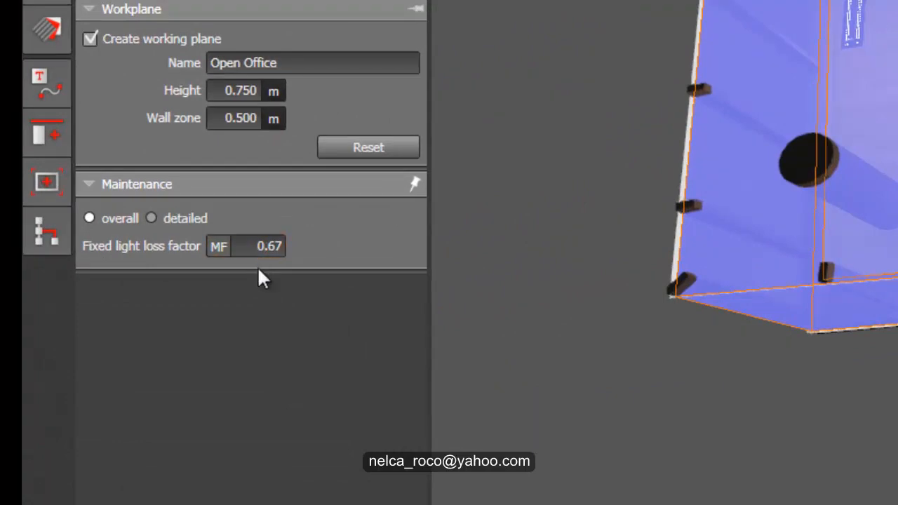
click(264, 247)
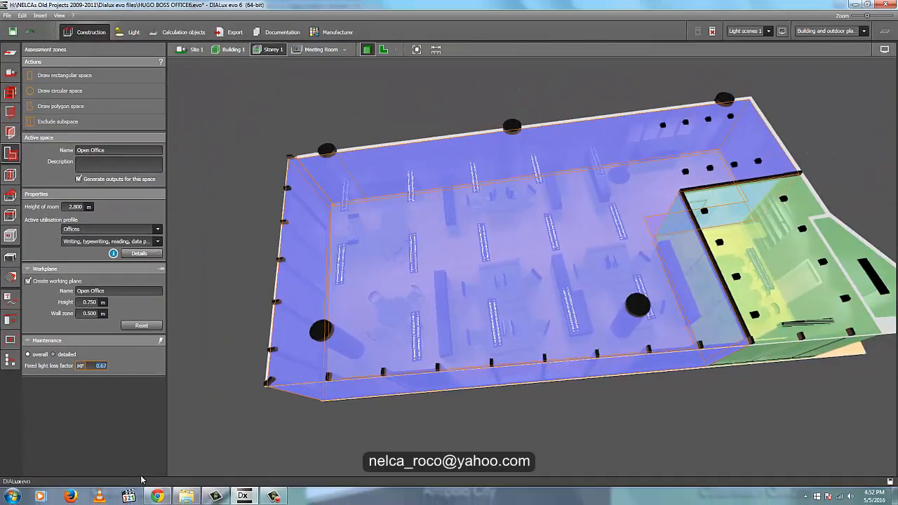
mouse_move(107, 438)
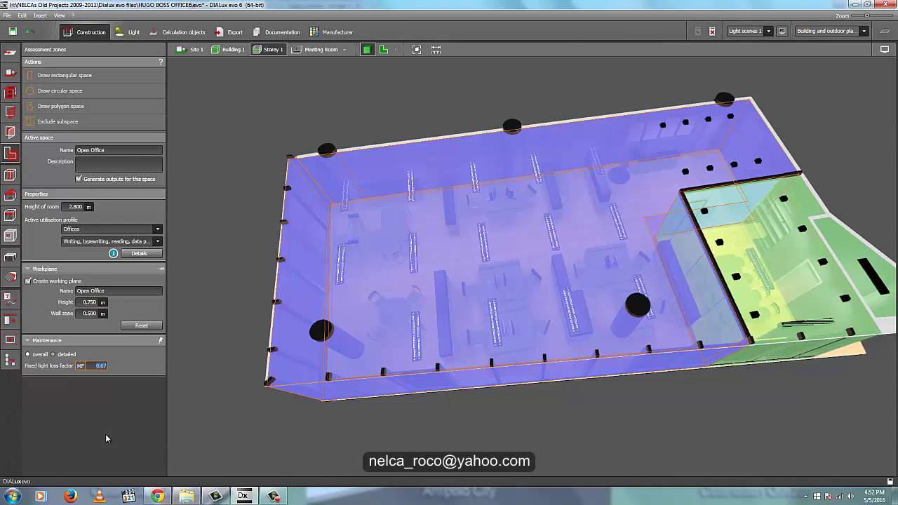
mouse_move(191, 398)
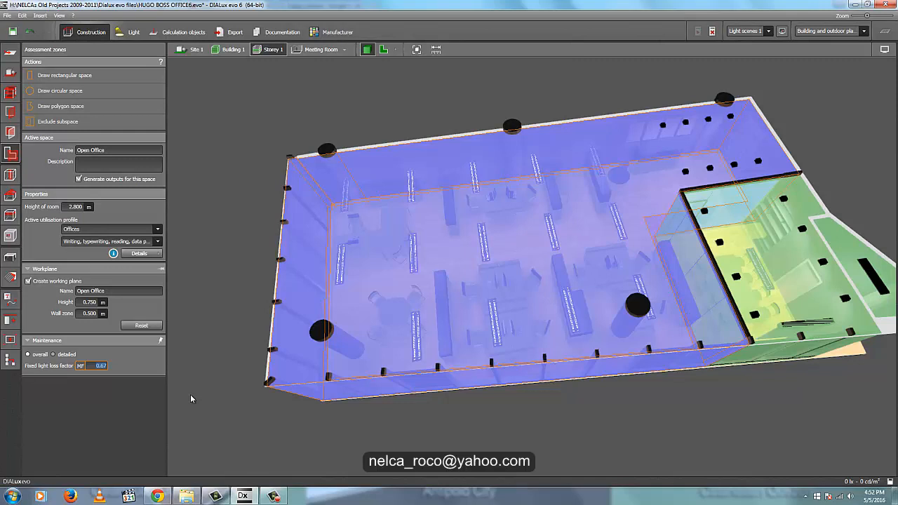
mouse_move(91, 359)
text(.8)
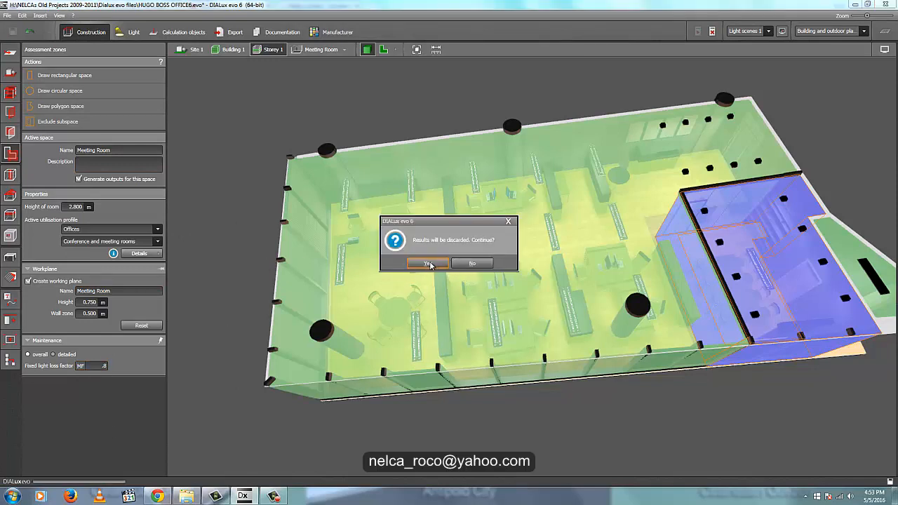
click(428, 262)
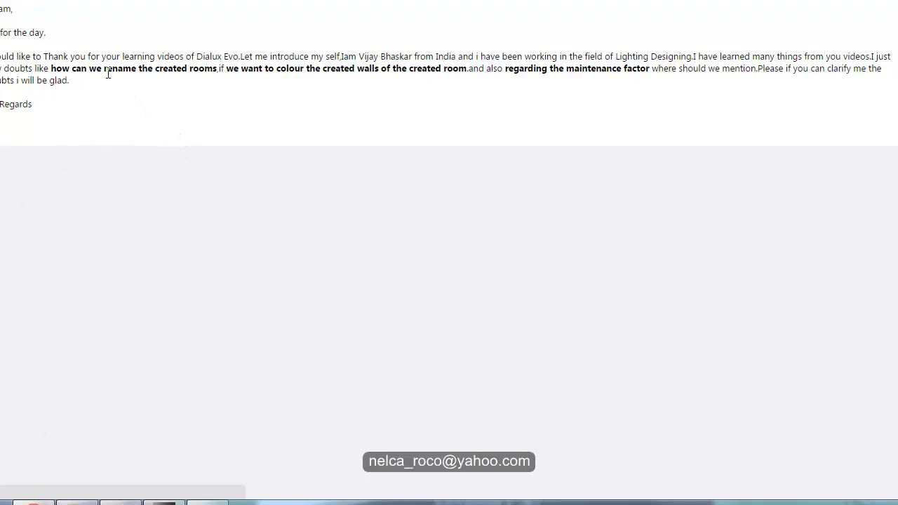
mouse_move(344, 87)
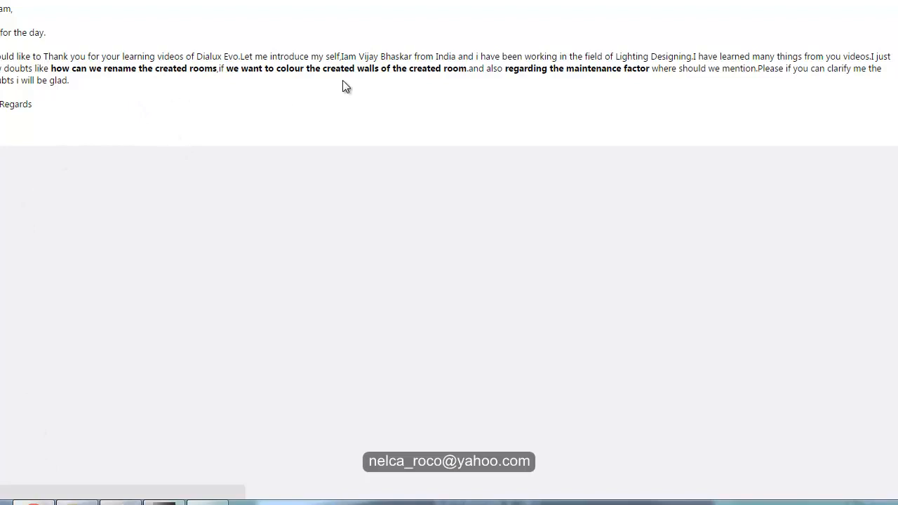
mouse_move(290, 78)
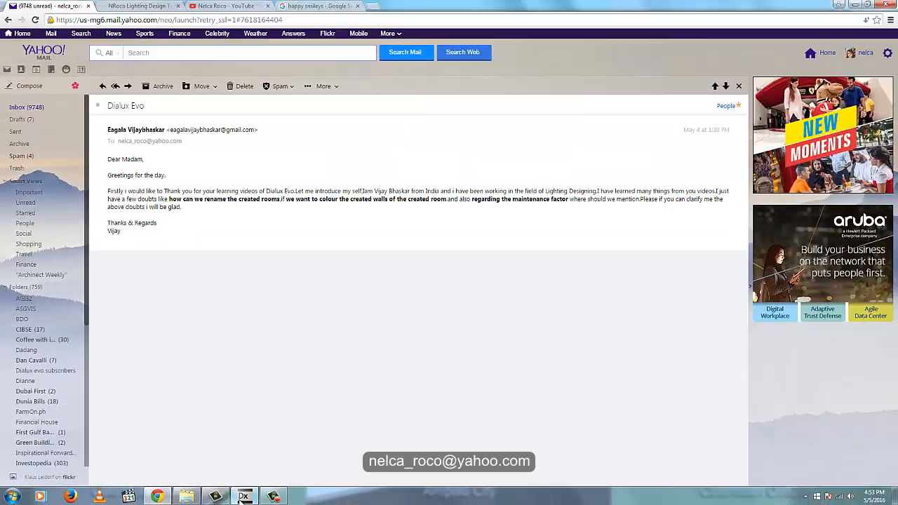
Return to the Yahoo Mail message with the viewer's questions.
click(244, 497)
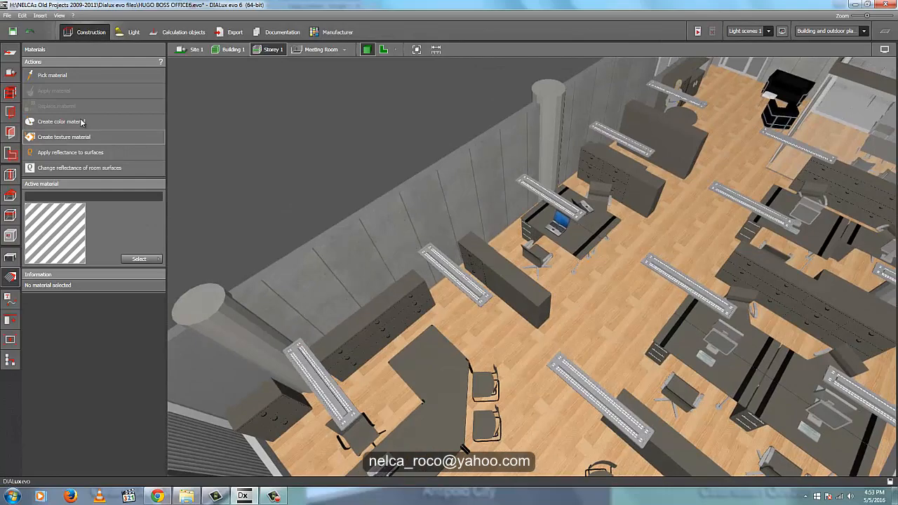
Create a texture material from the wood plank picture and apply it to the long wall.
click(63, 138)
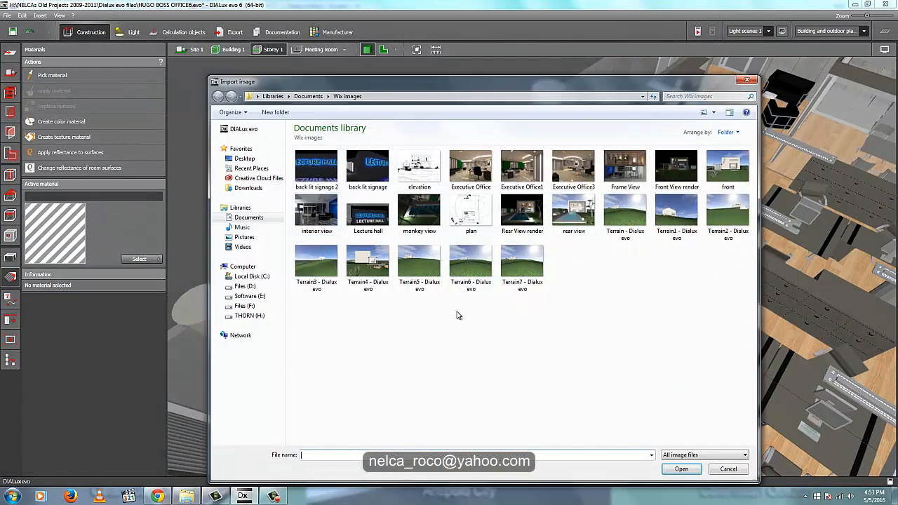
click(244, 237)
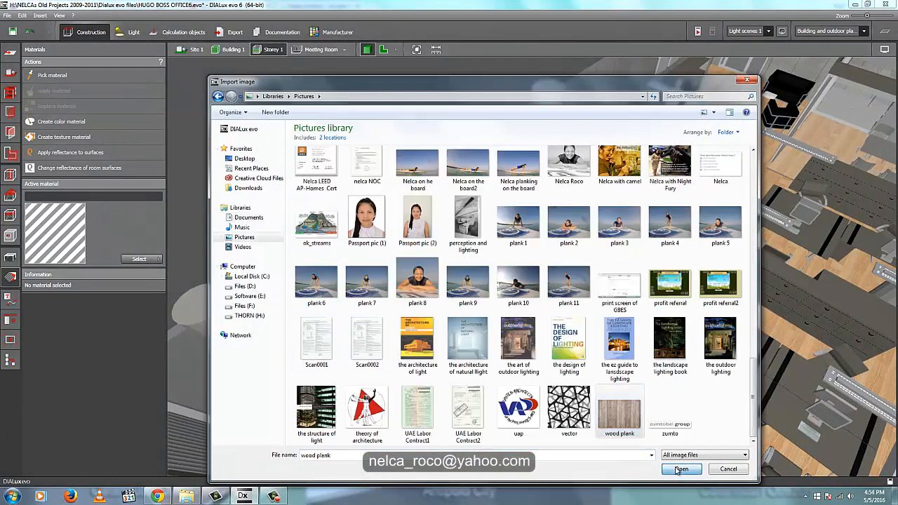
click(680, 469)
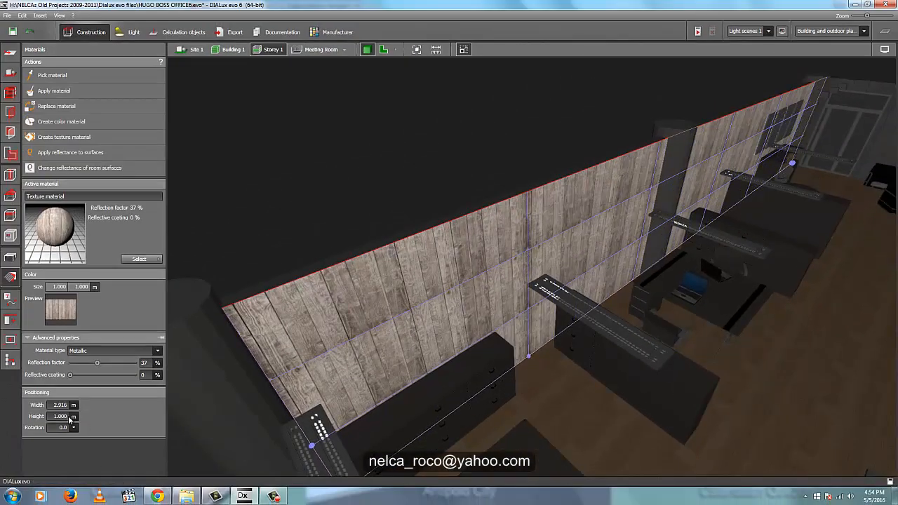
triple_click(59, 404)
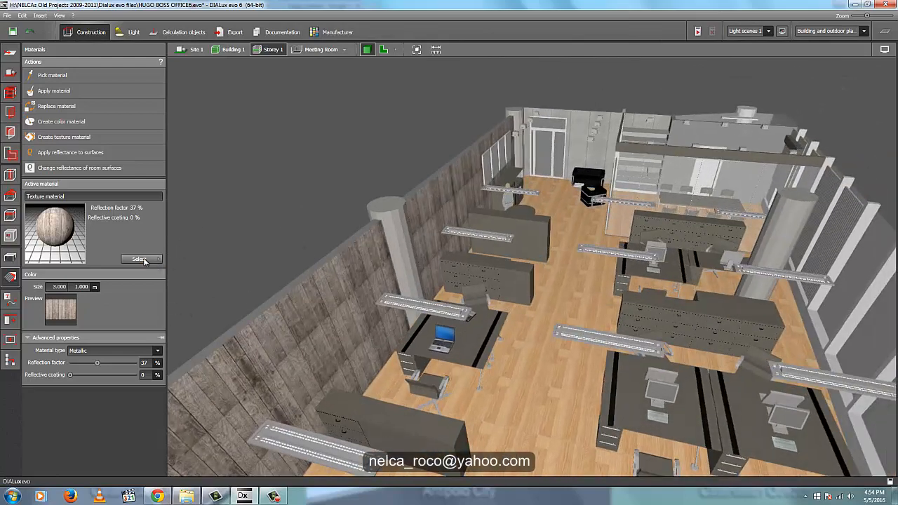
Browse the DIALux material catalog to Indoor > Wall > Plaster textures.
click(141, 258)
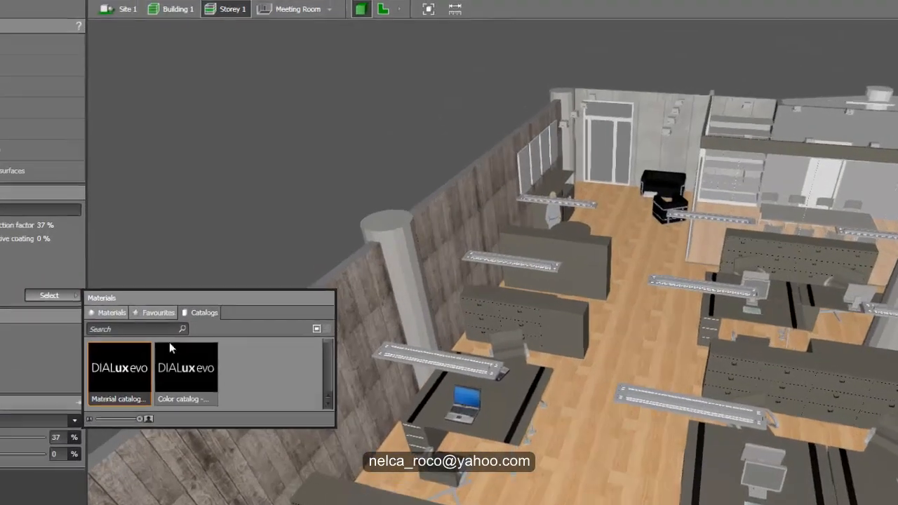
double_click(119, 371)
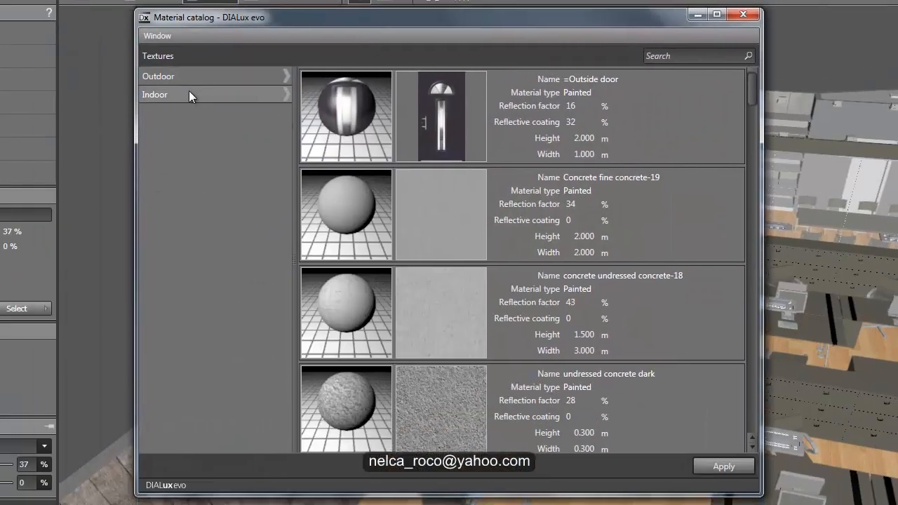
click(155, 95)
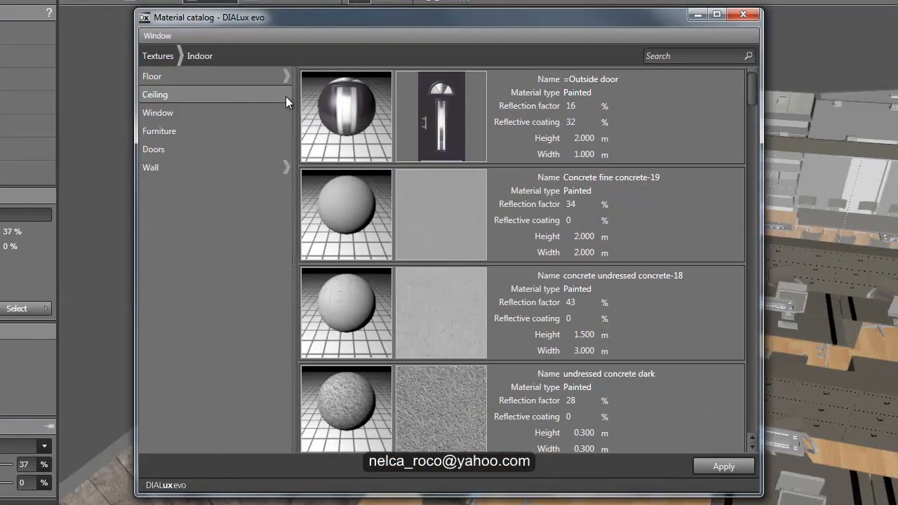
mouse_move(169, 132)
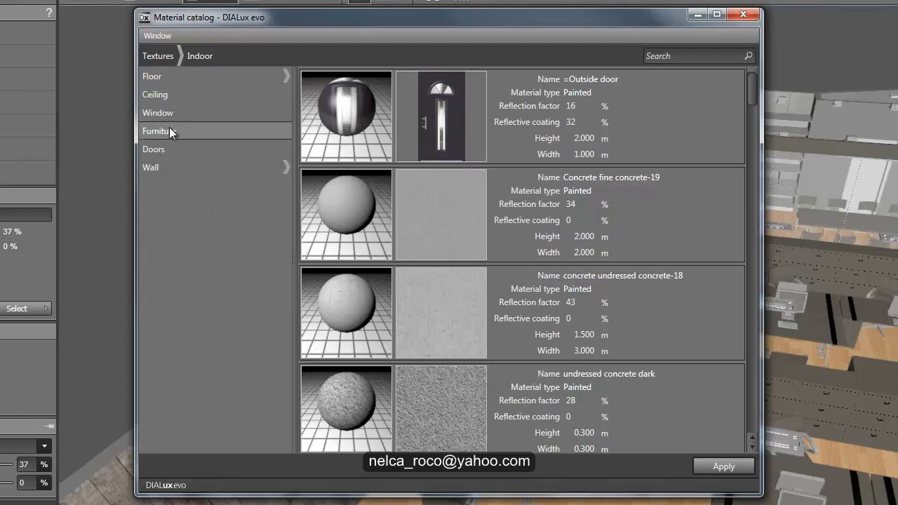
click(150, 167)
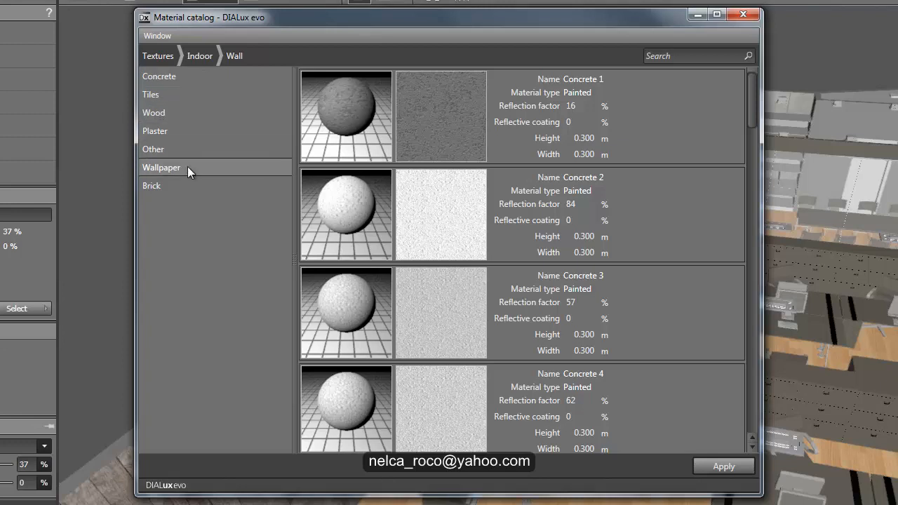
mouse_move(213, 132)
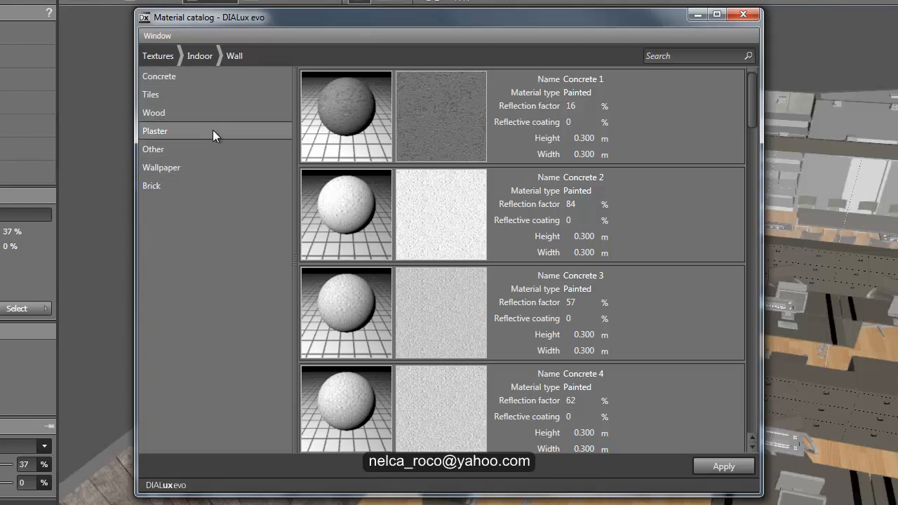
mouse_move(197, 112)
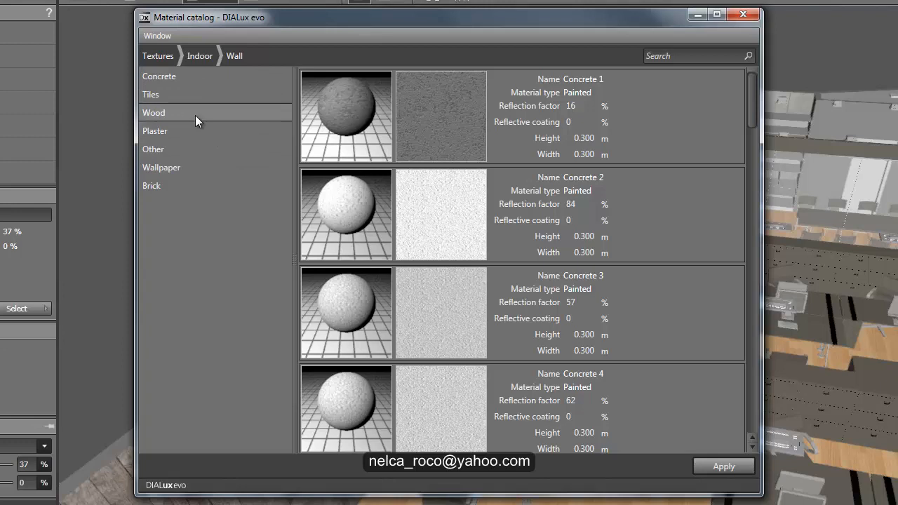
click(154, 130)
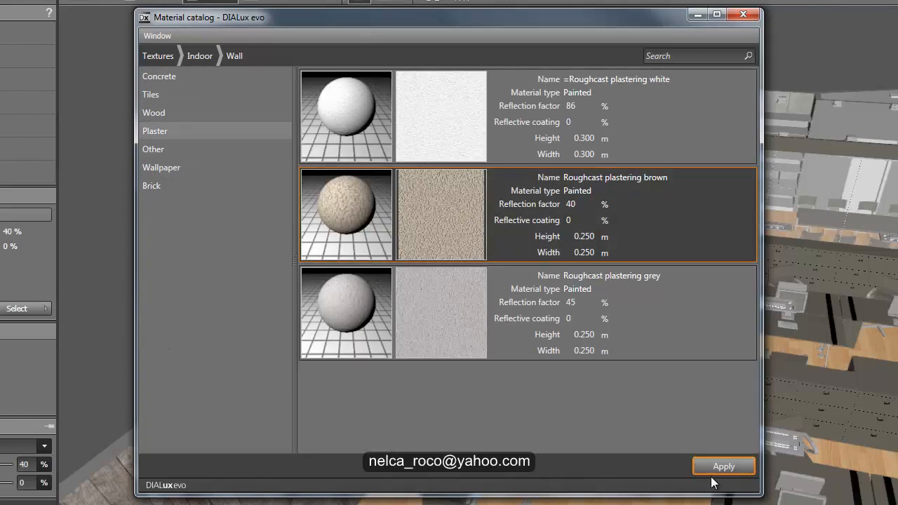
mouse_move(693, 391)
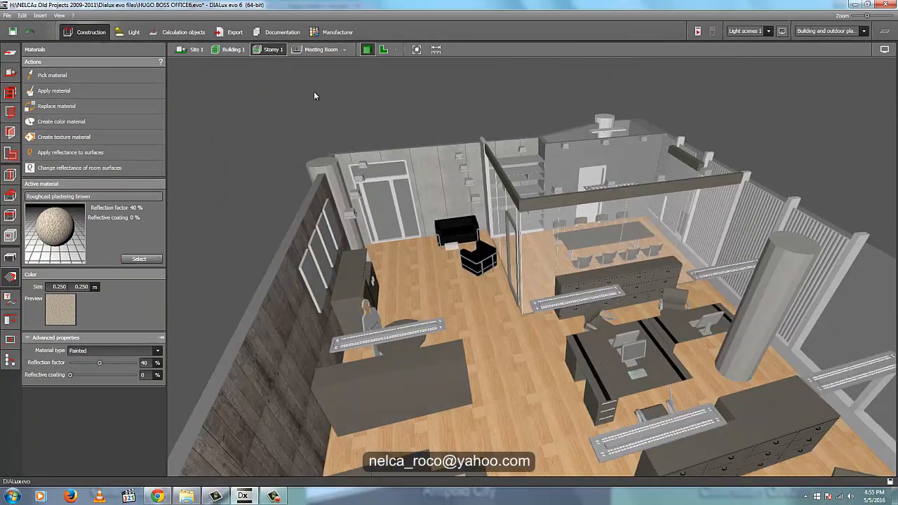
Switch the active room to Room for Server from the room dropdown.
click(345, 49)
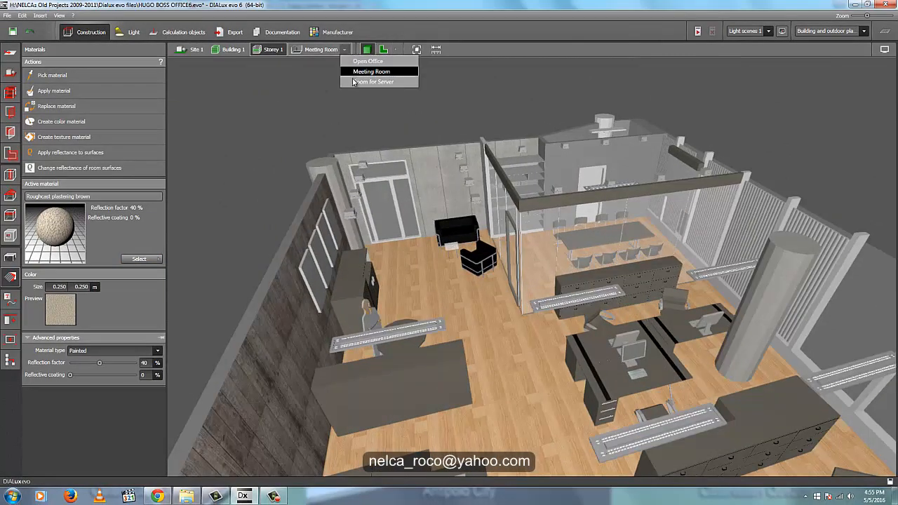
click(373, 81)
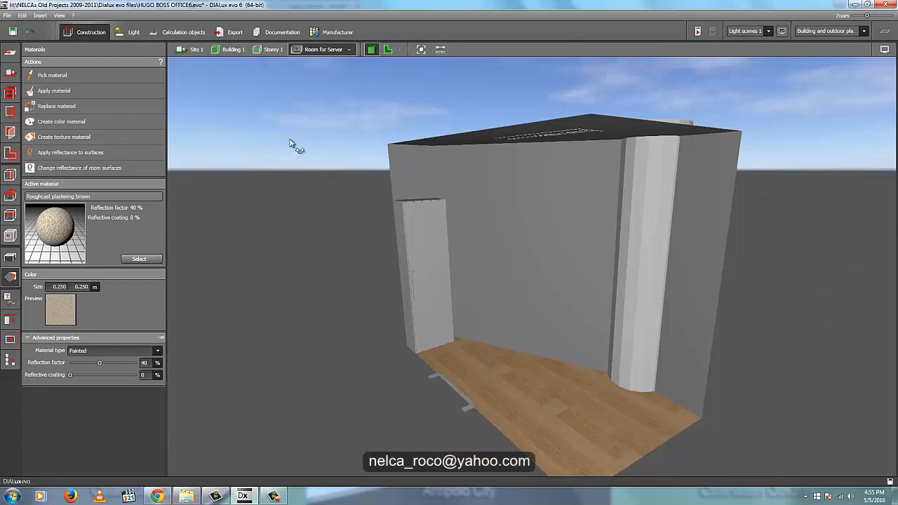
Orbit into the Room for Server and apply the brown roughcast plaster to its walls.
drag(292, 143, 508, 232)
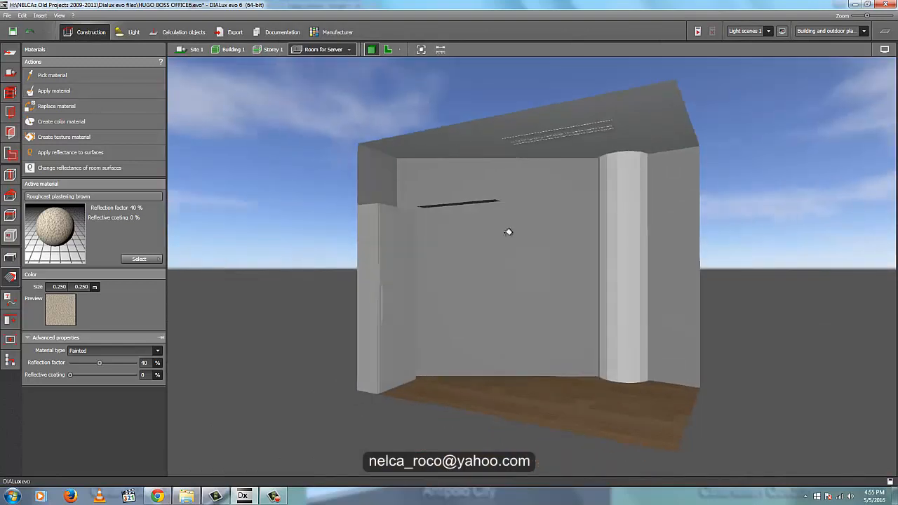
mouse_move(290, 184)
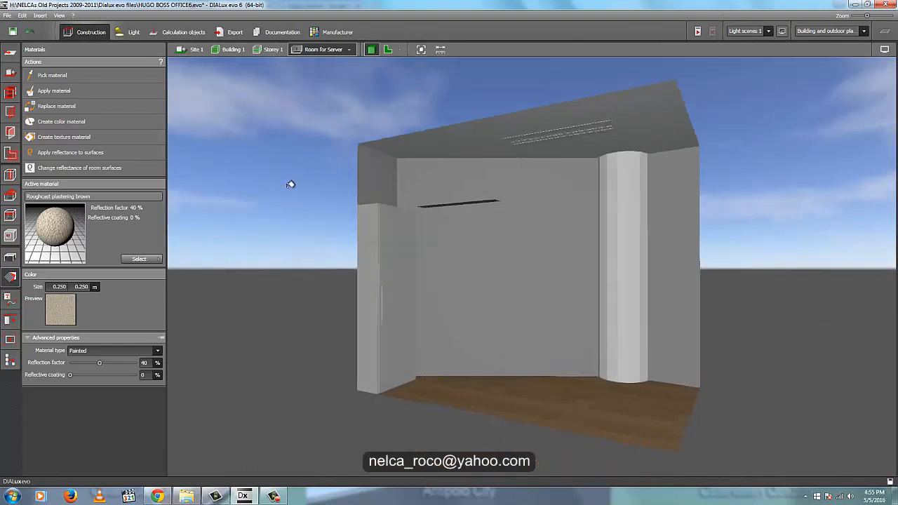
drag(292, 184, 311, 210)
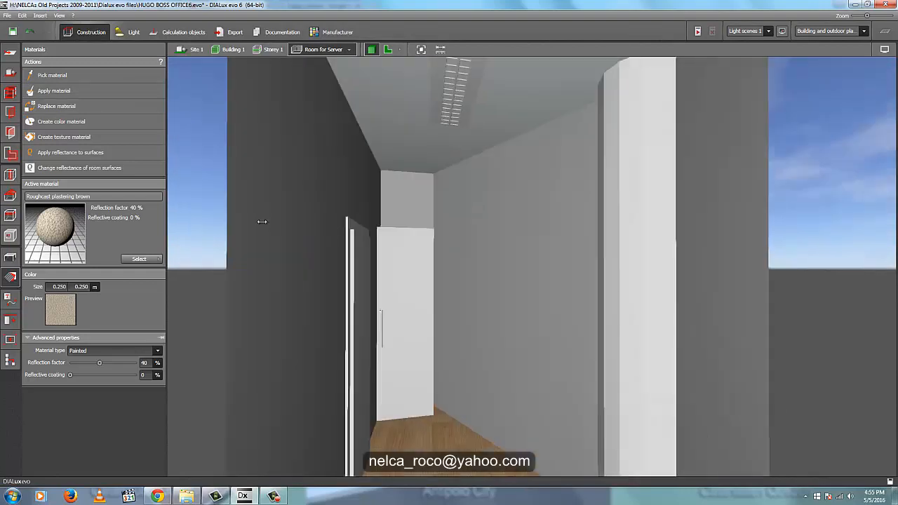
mouse_move(664, 228)
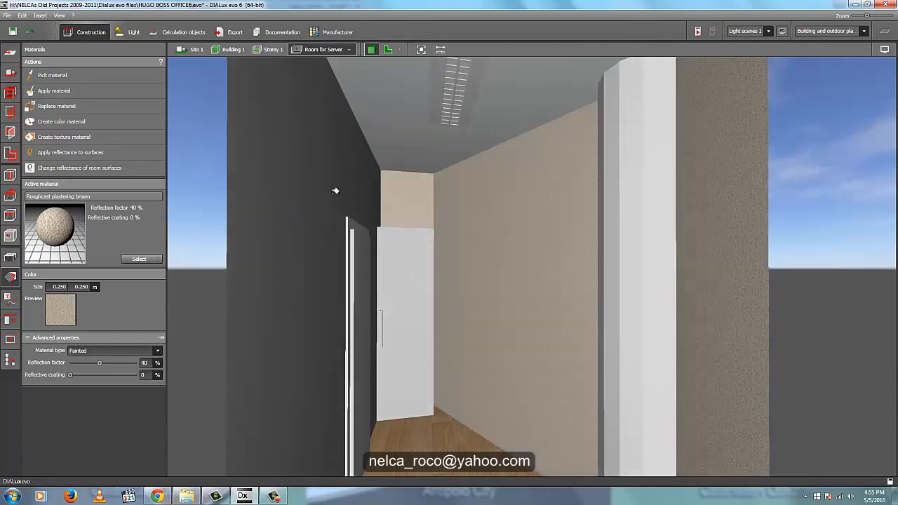
drag(336, 191, 241, 176)
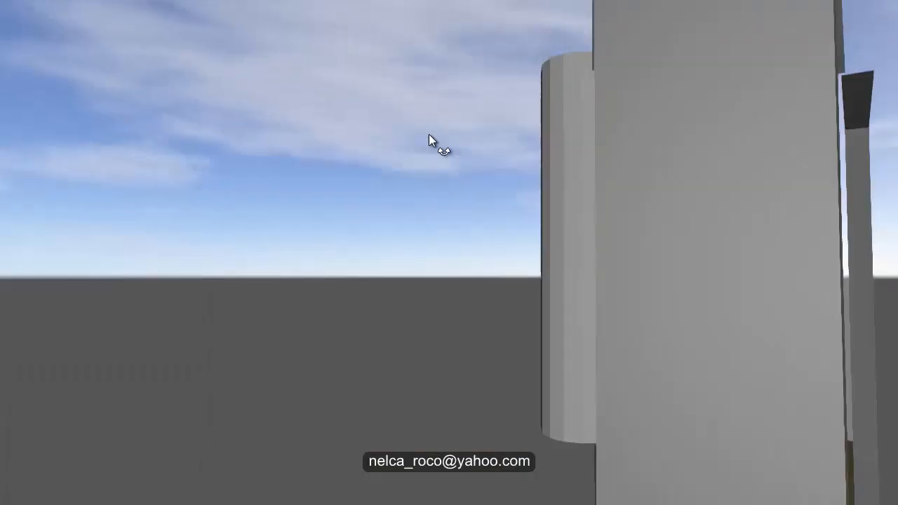
drag(432, 140, 31, 413)
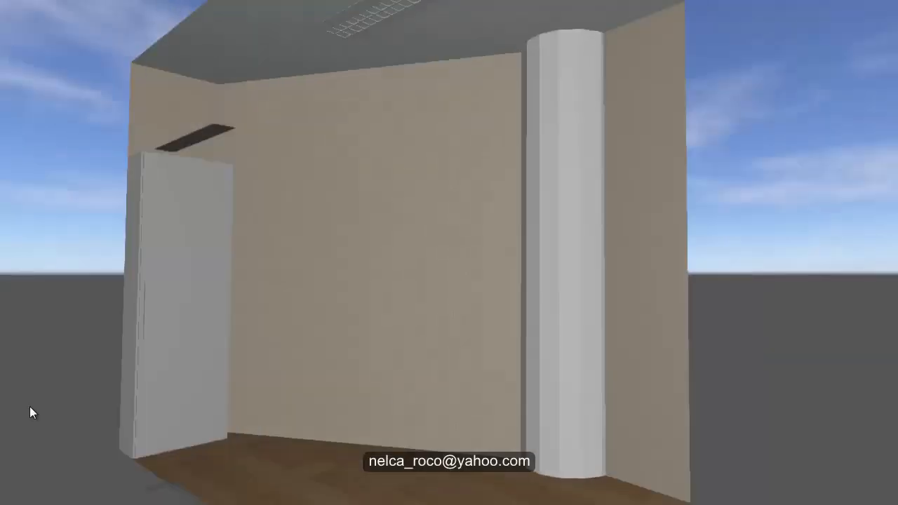